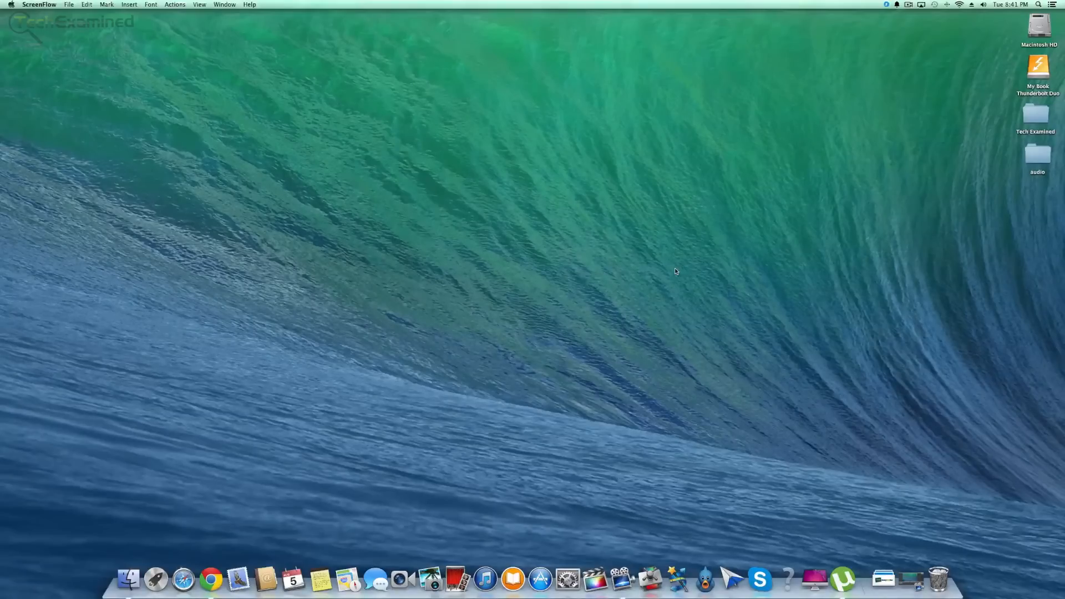
mouse_move(157, 90)
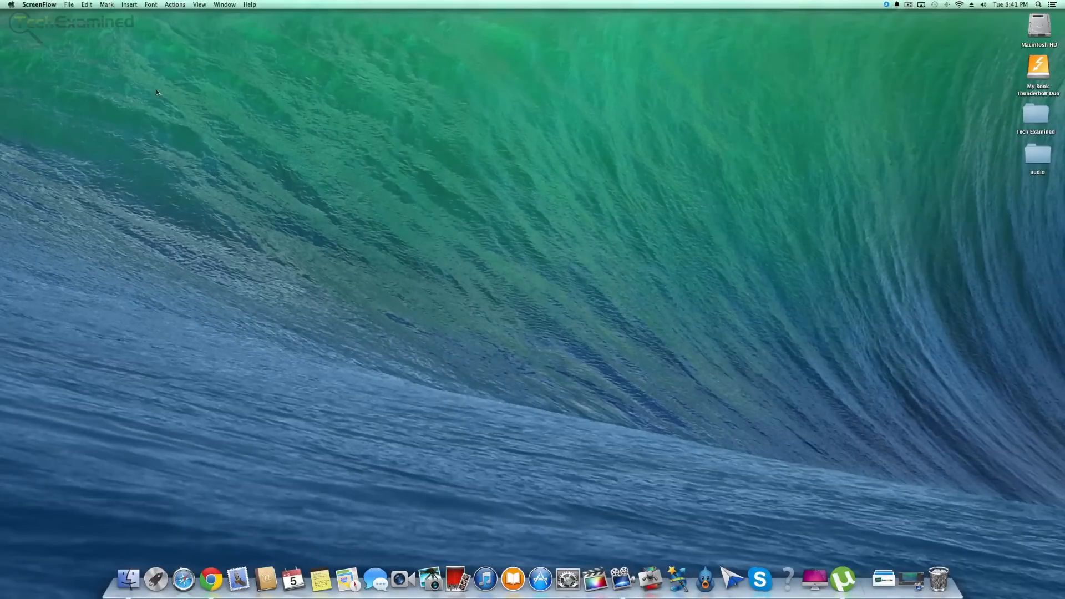
- Check the Mac's memory specs in About This Mac from the Apple menu
click(546, 241)
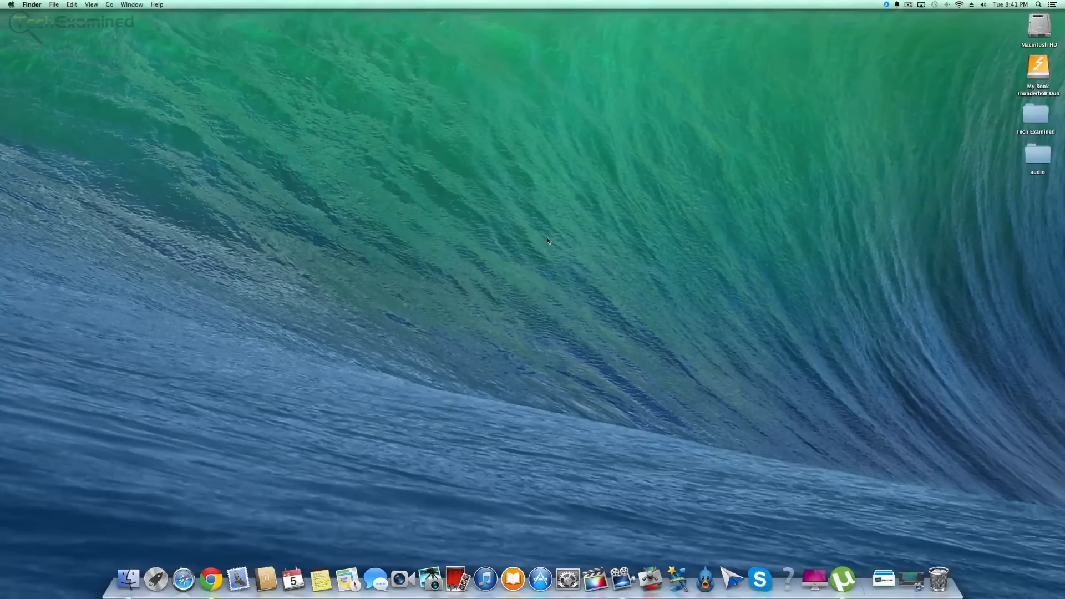
mouse_move(223, 74)
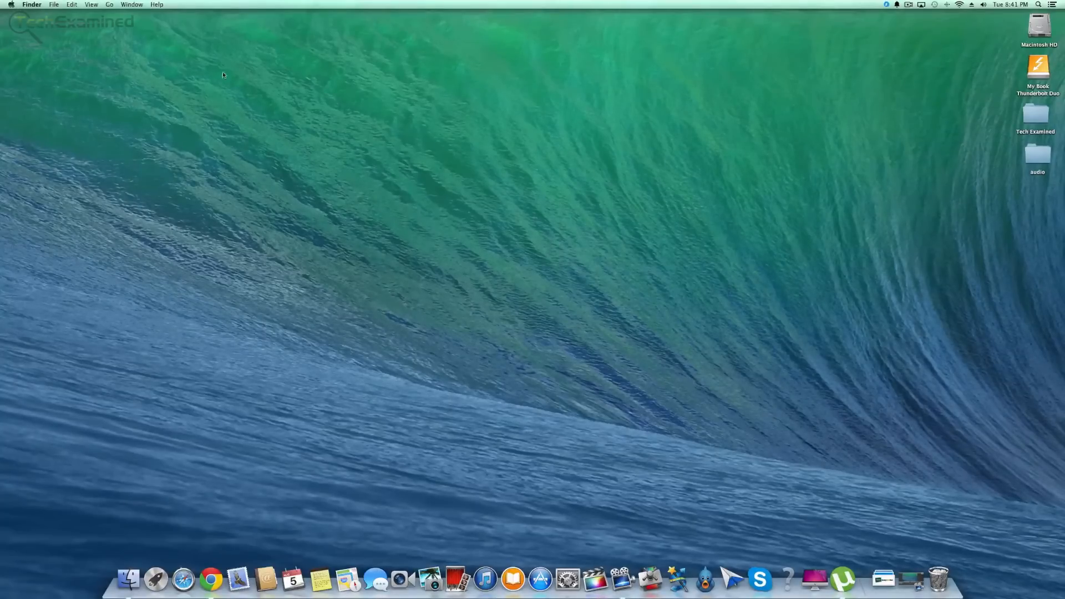
click(11, 4)
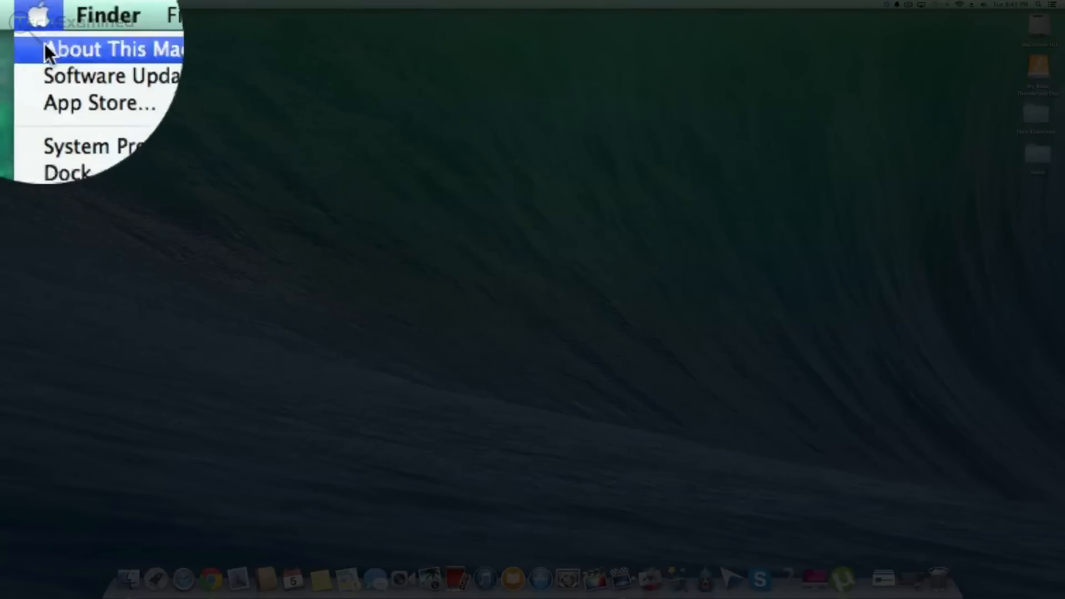
click(102, 48)
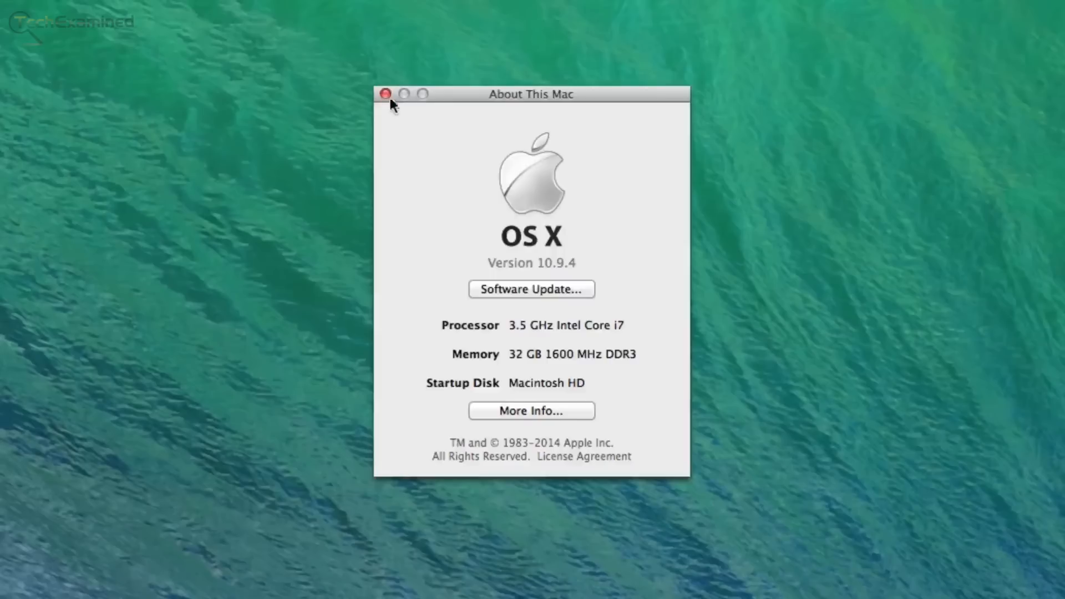
mouse_move(386, 95)
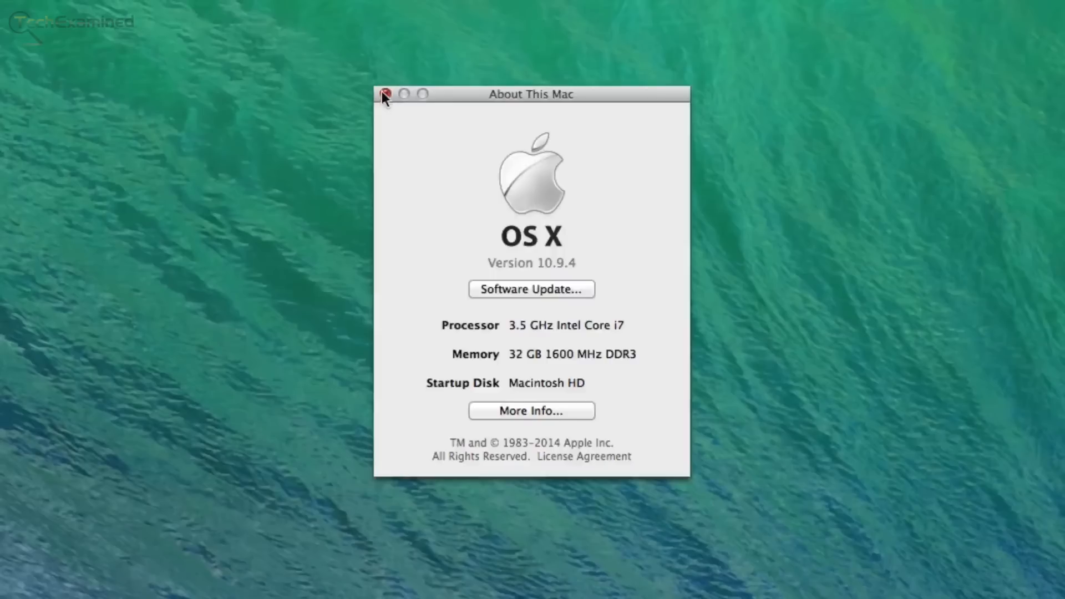
click(387, 93)
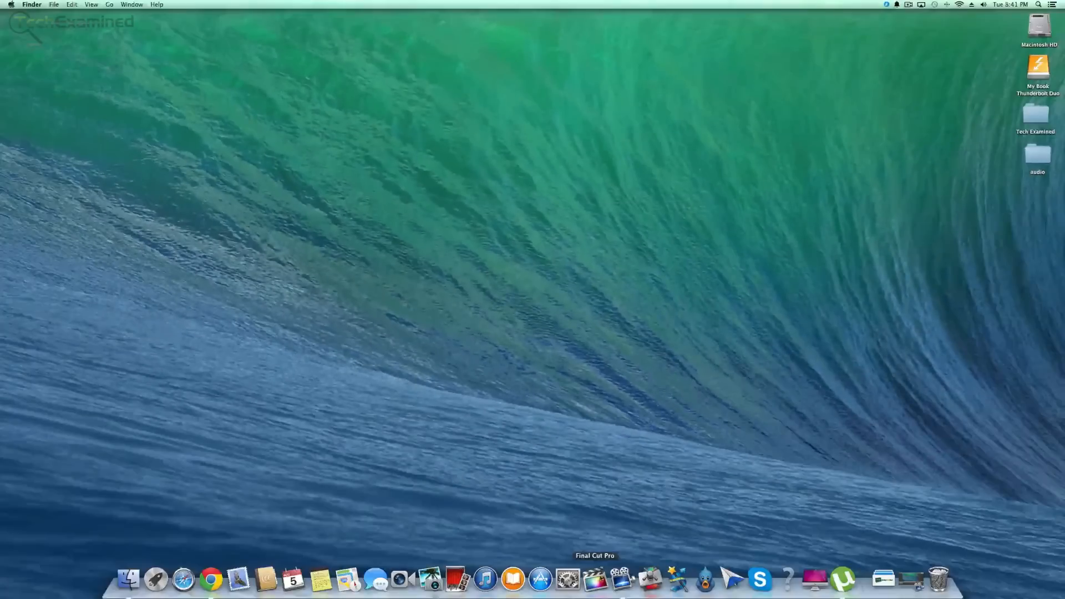
- Bring up and hide the Final Cut Pro and Tweetbot windows
click(593, 579)
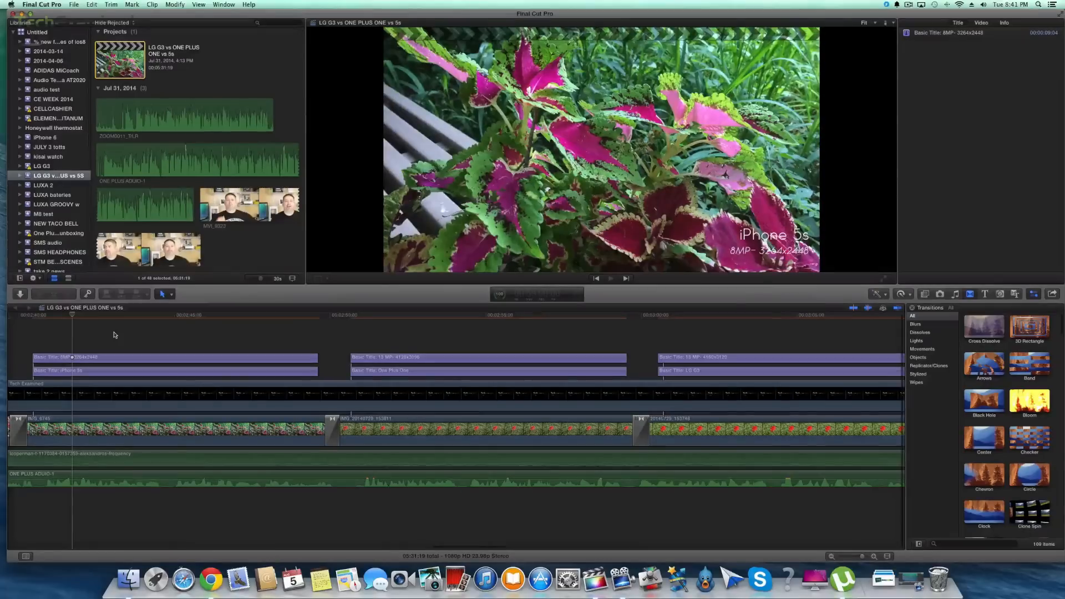
click(967, 22)
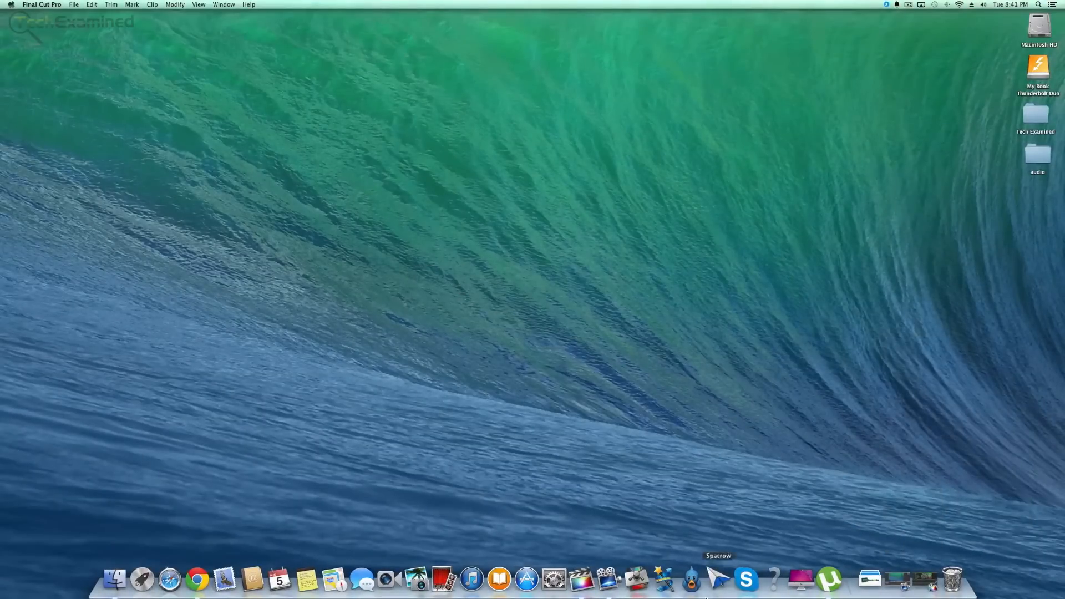
click(718, 579)
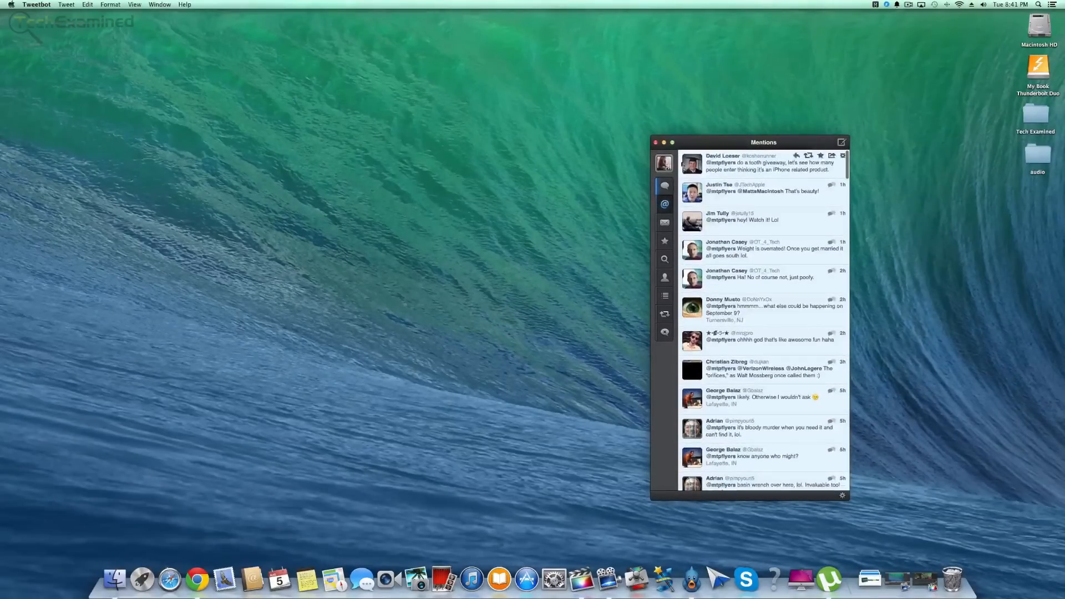
click(656, 142)
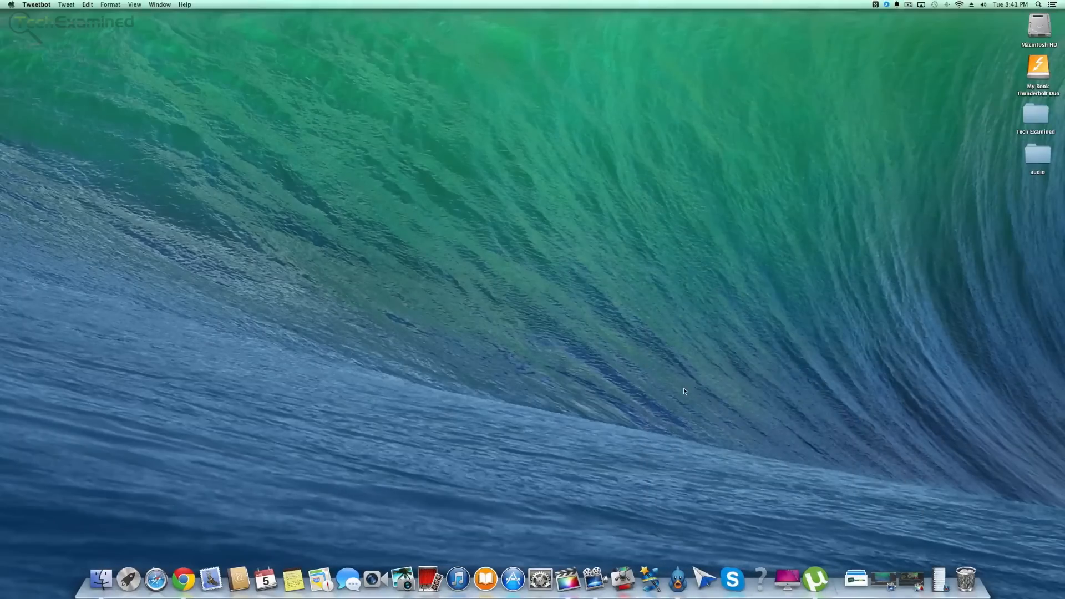
mouse_move(561, 354)
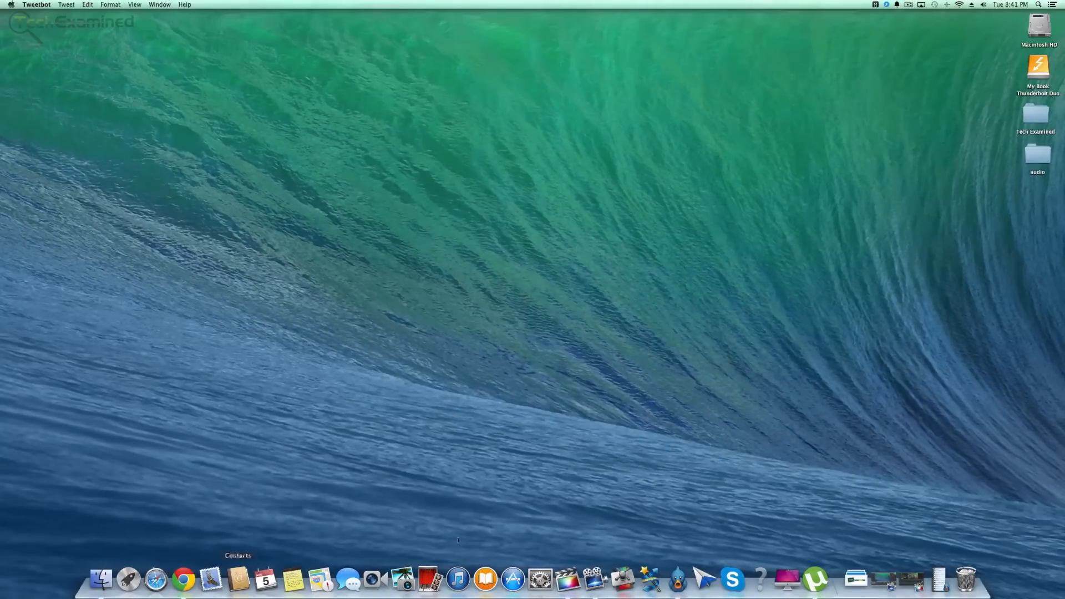
mouse_move(567, 579)
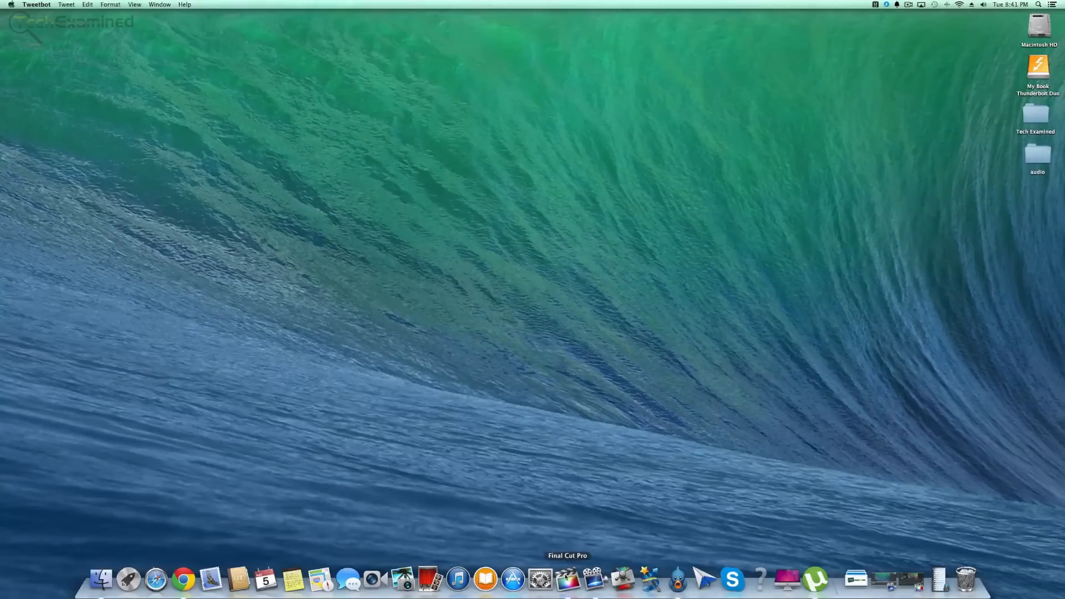
mouse_move(555, 407)
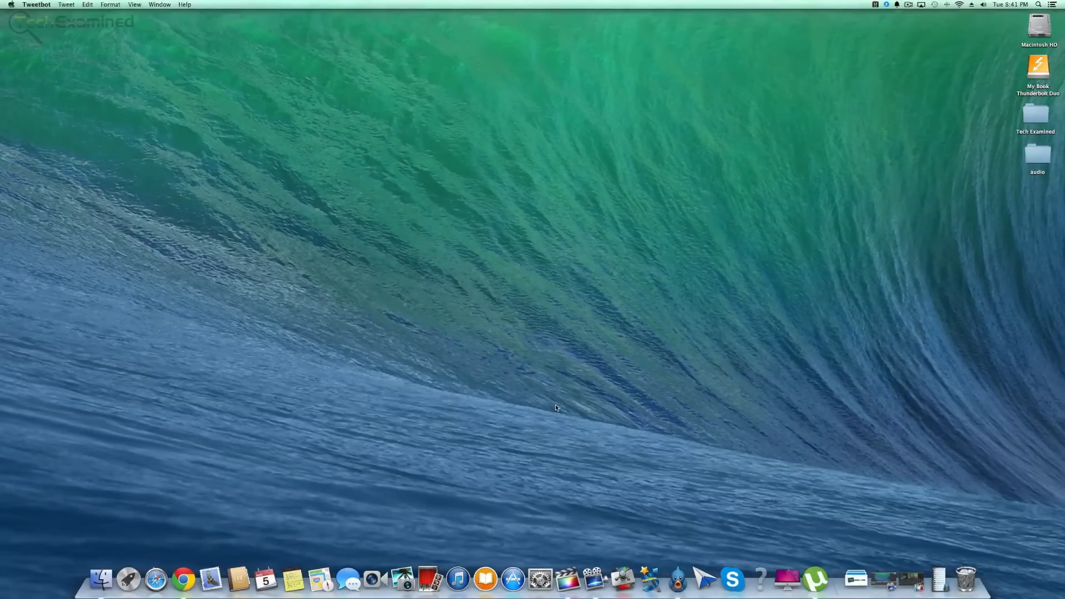
mouse_move(588, 538)
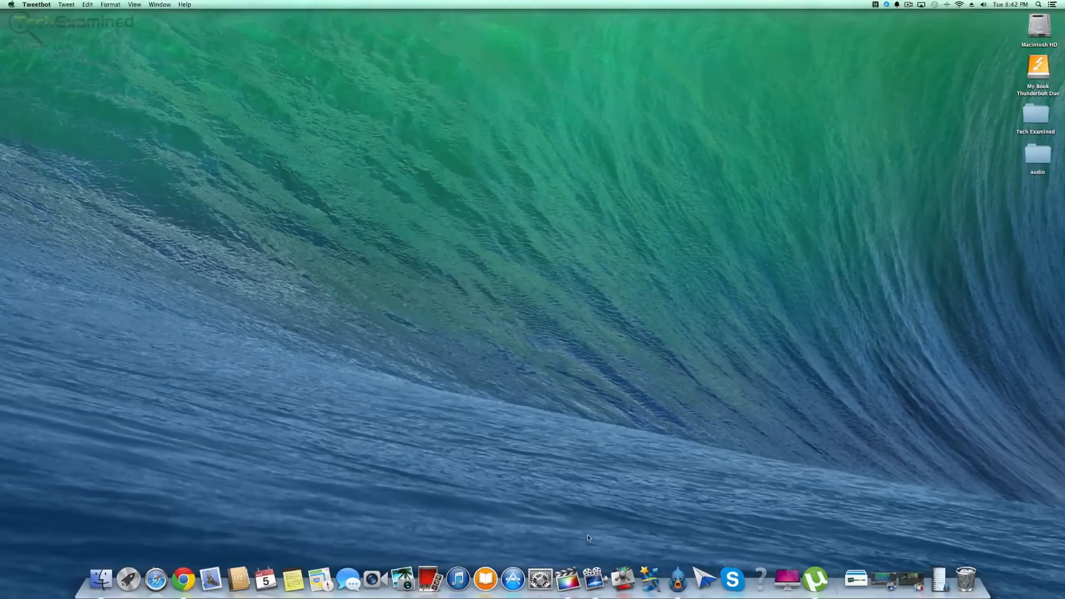
mouse_move(183, 579)
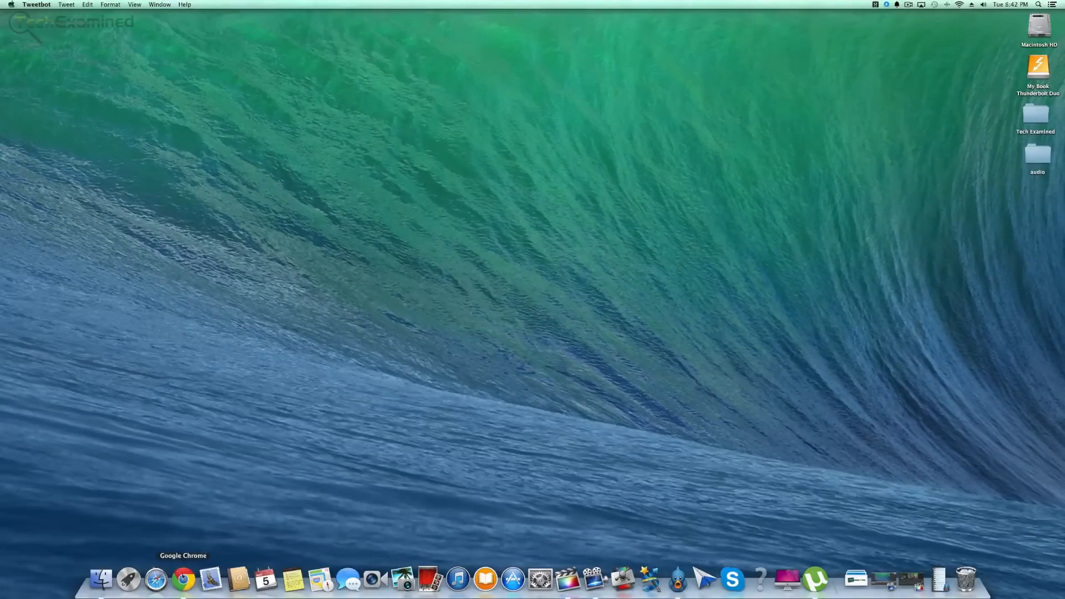
- In My OWC Upgrade Center choose the iMac14,2 3.5GHz i7 27-inch model and tick Memory Upgrades
click(183, 579)
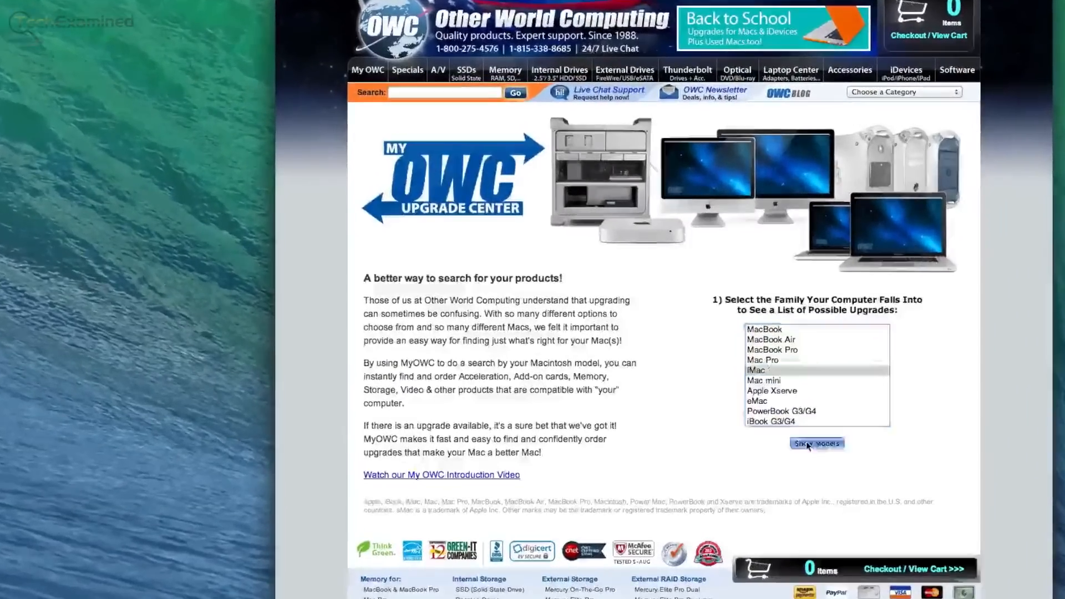
click(815, 444)
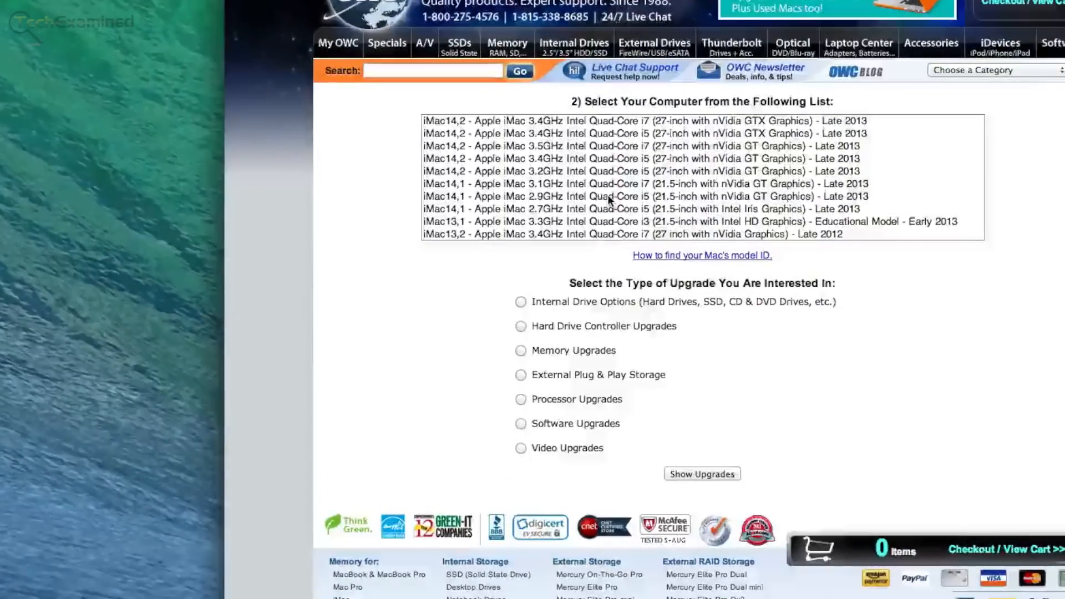
mouse_move(588, 131)
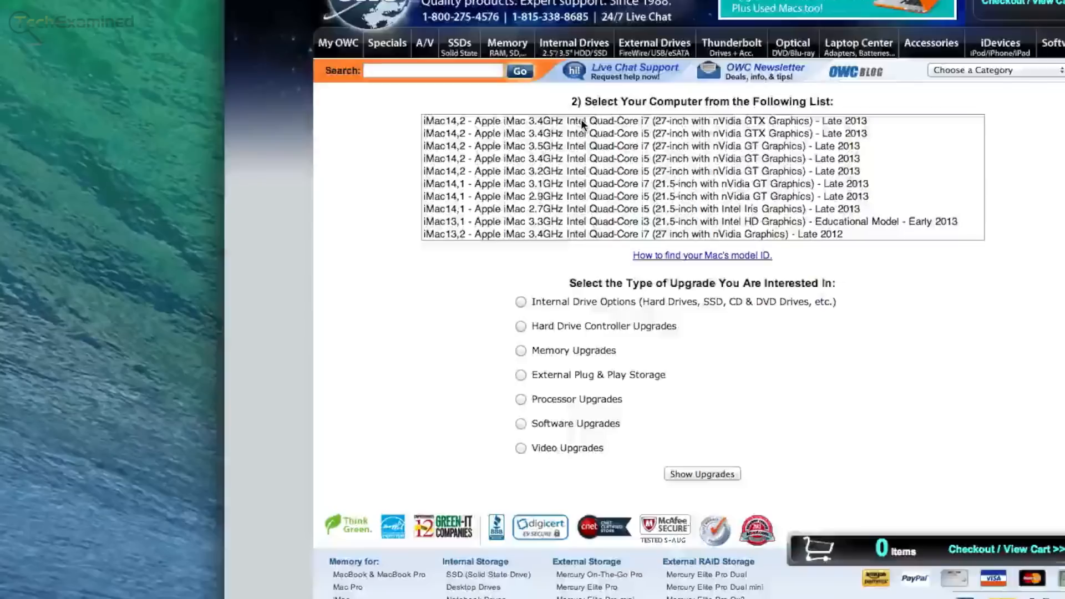
click(643, 121)
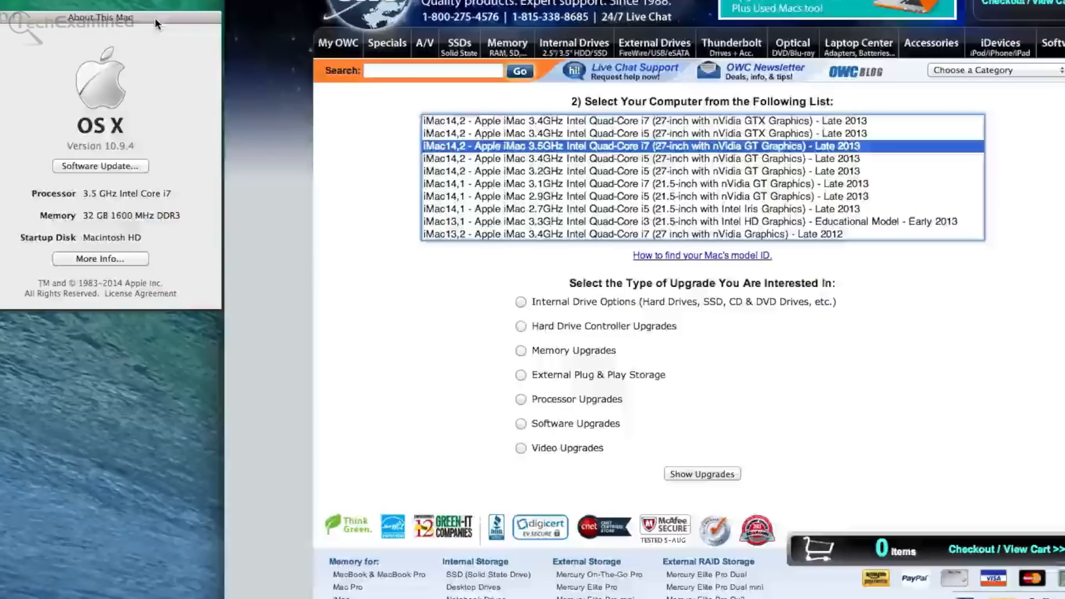
click(521, 351)
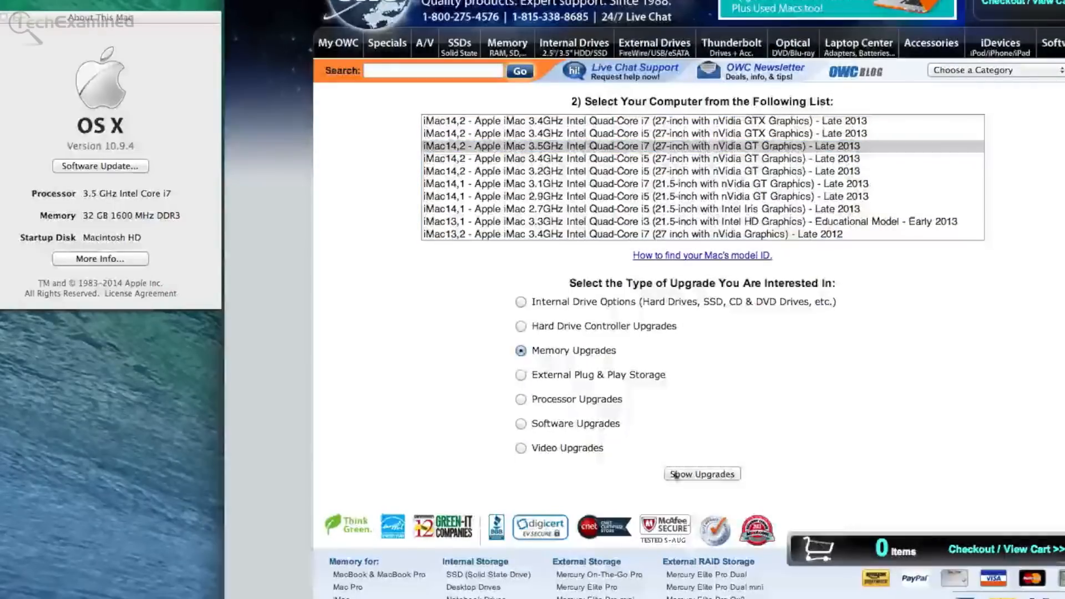
- Show the compatible memory upgrade kits for this Late 2013 iMac
click(701, 473)
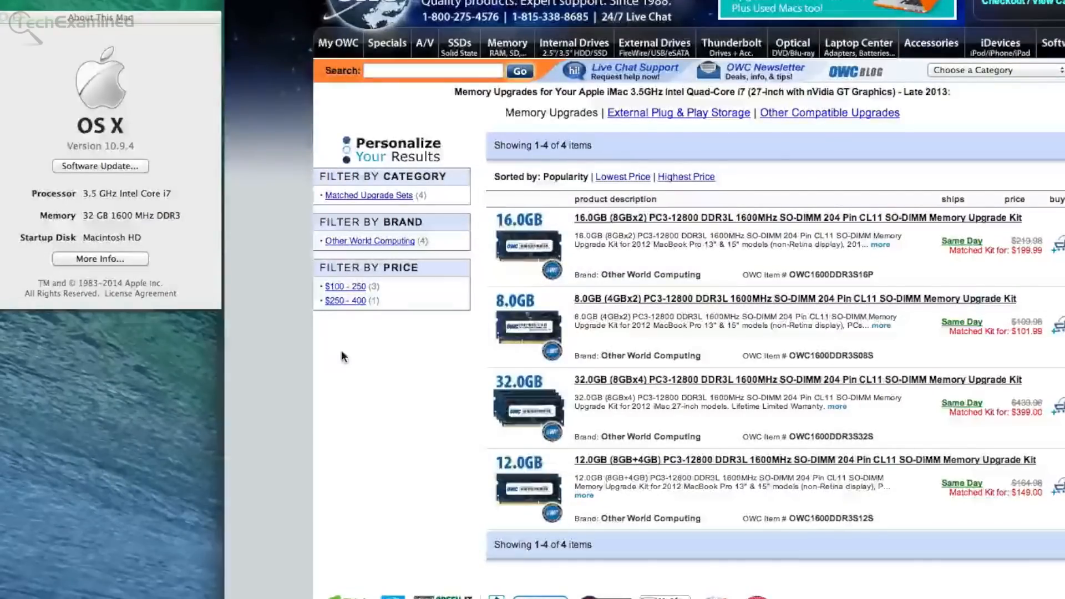
mouse_move(624, 227)
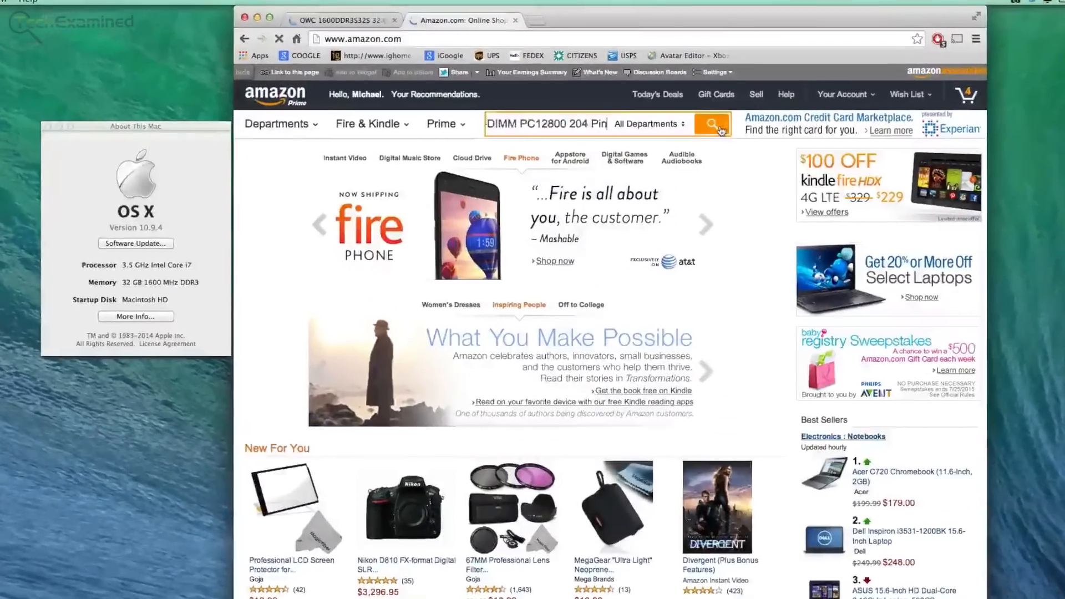
- Run the SO-DIMM PC12800 search and open the Crucial kit on its 8GB (4GBx2) option
click(712, 123)
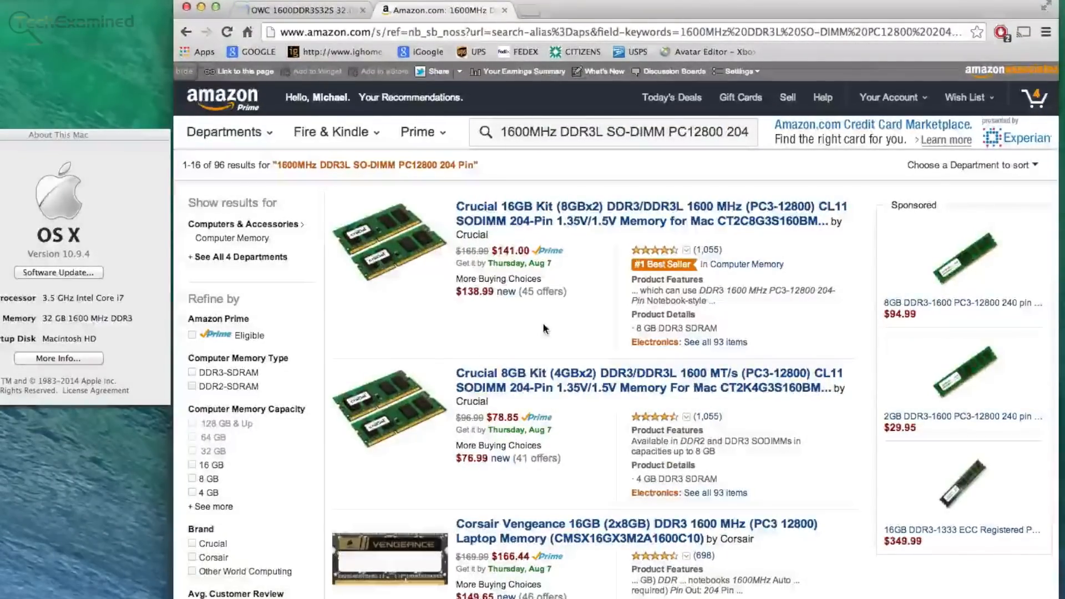
mouse_move(588, 220)
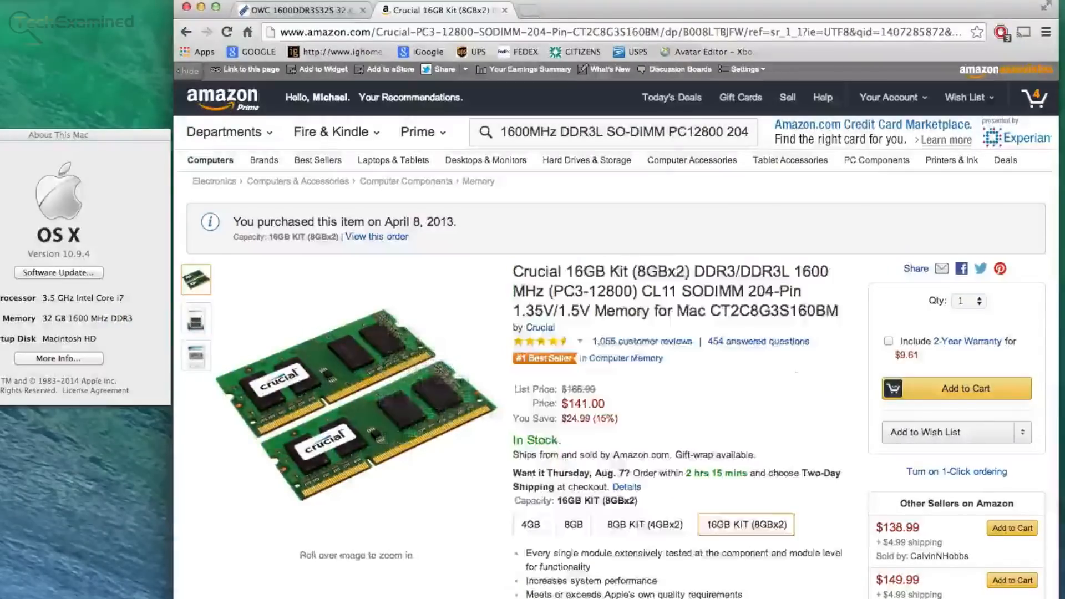
click(530, 525)
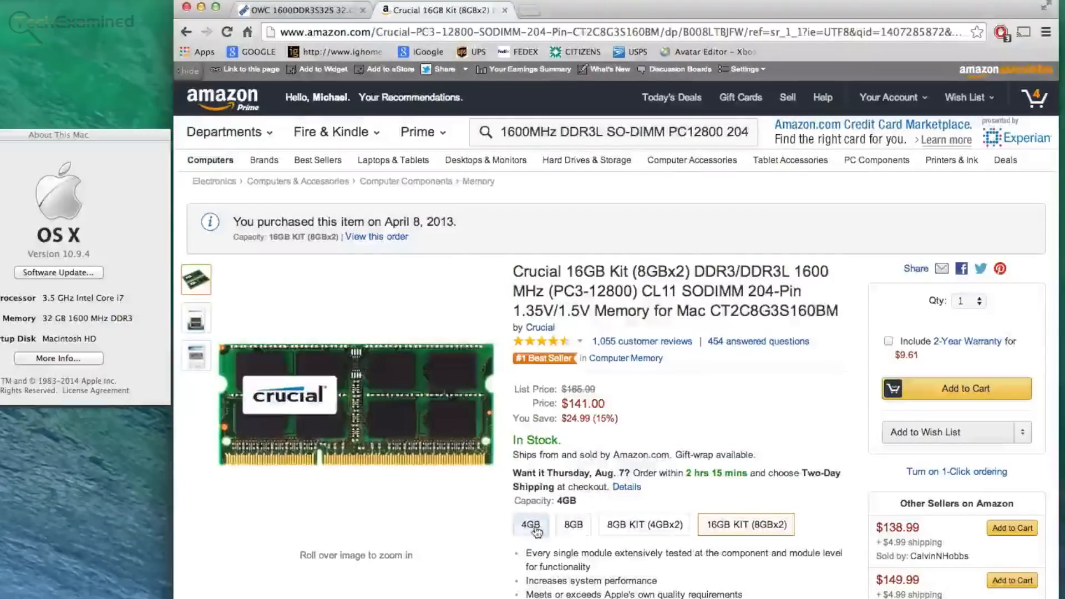
click(573, 525)
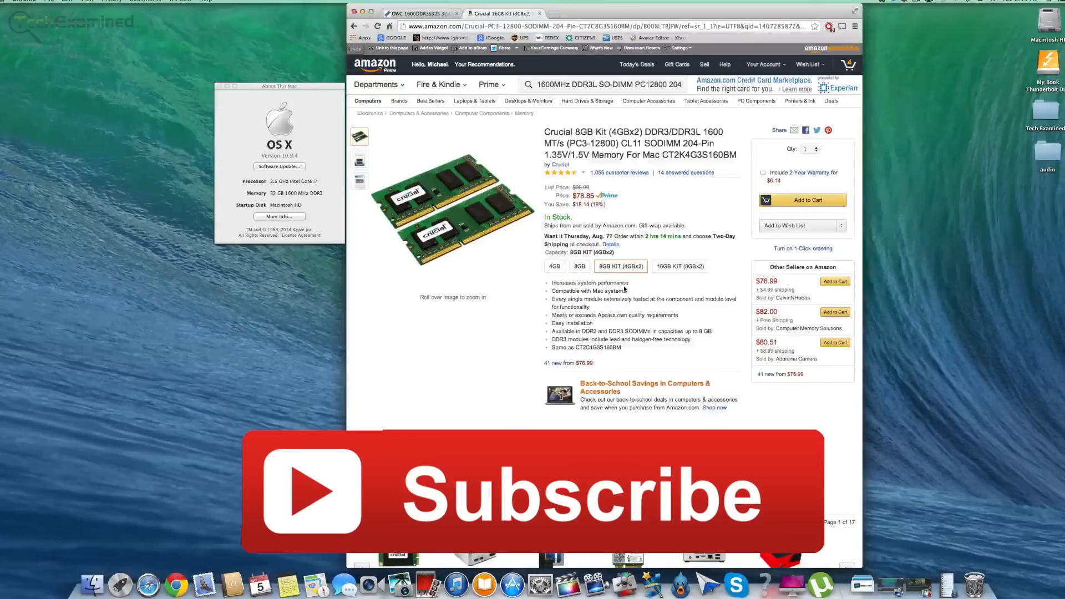
- Switch the Crucial listing to the 16GB kit (8GBx2) option
click(680, 265)
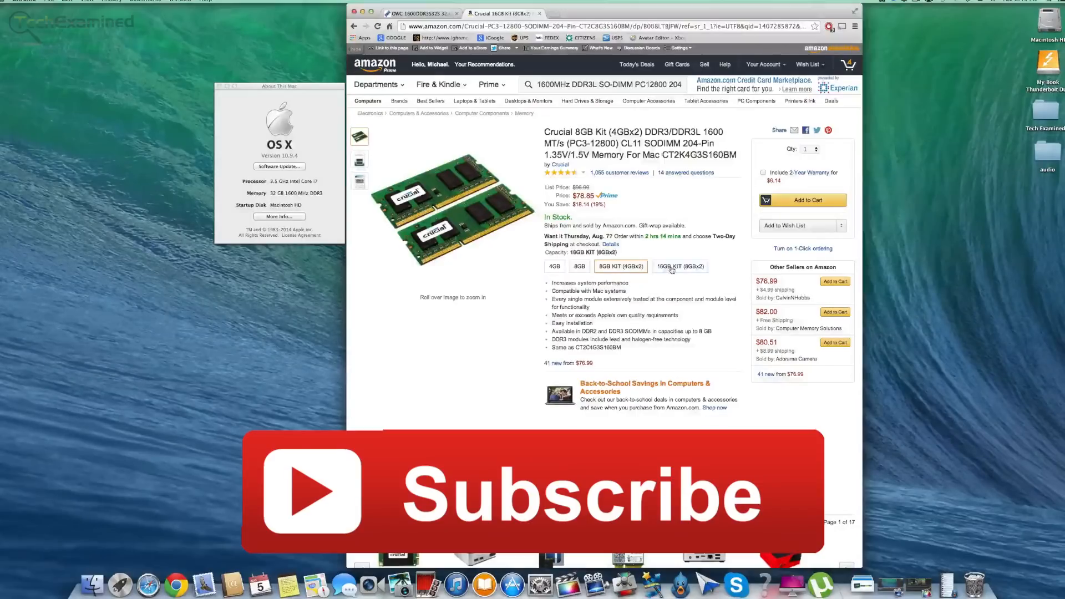
click(678, 265)
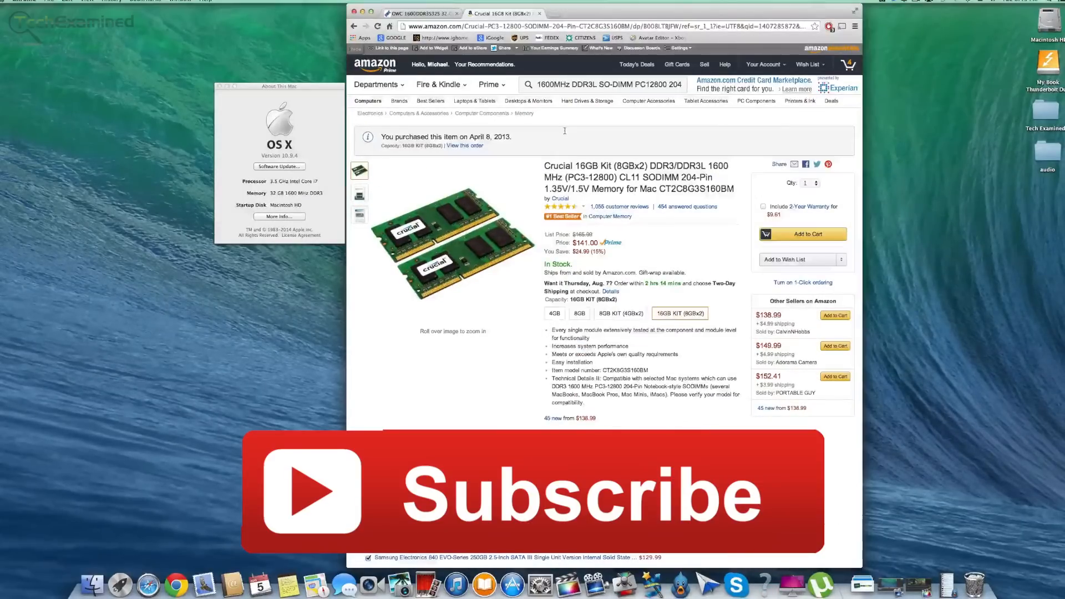